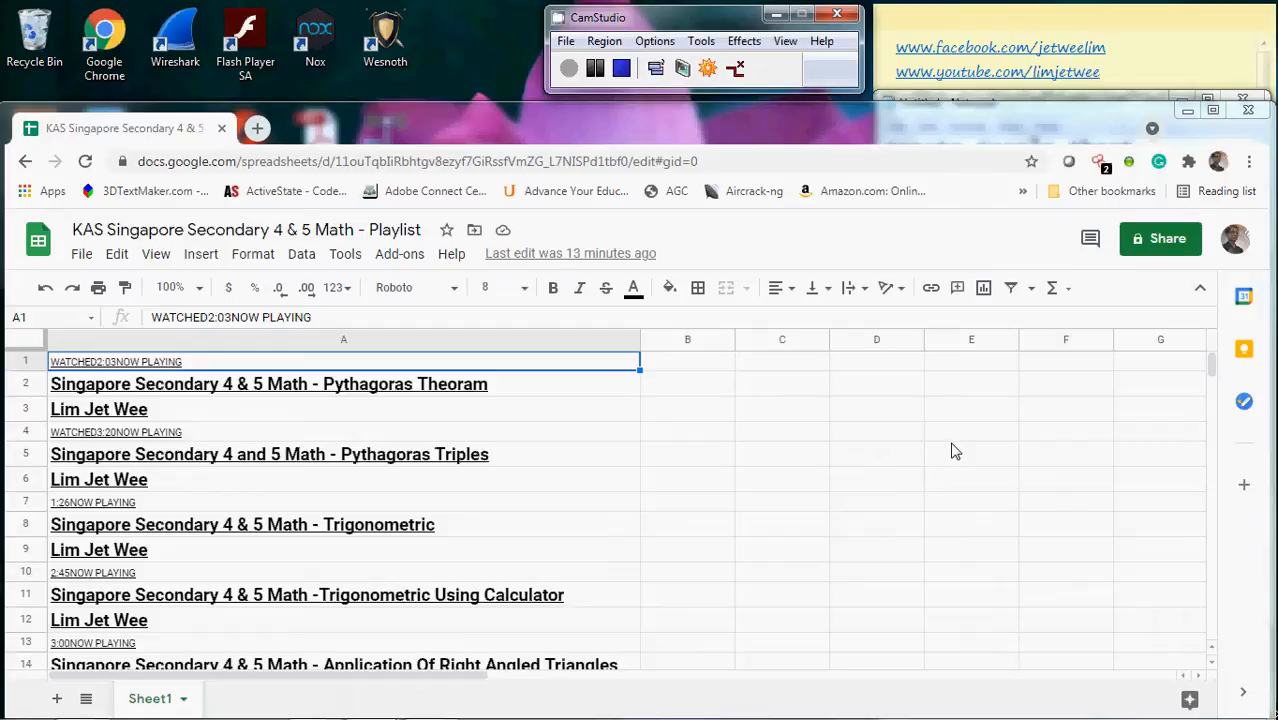
{"action": "mouse_move", "coordinate": [800, 178]}
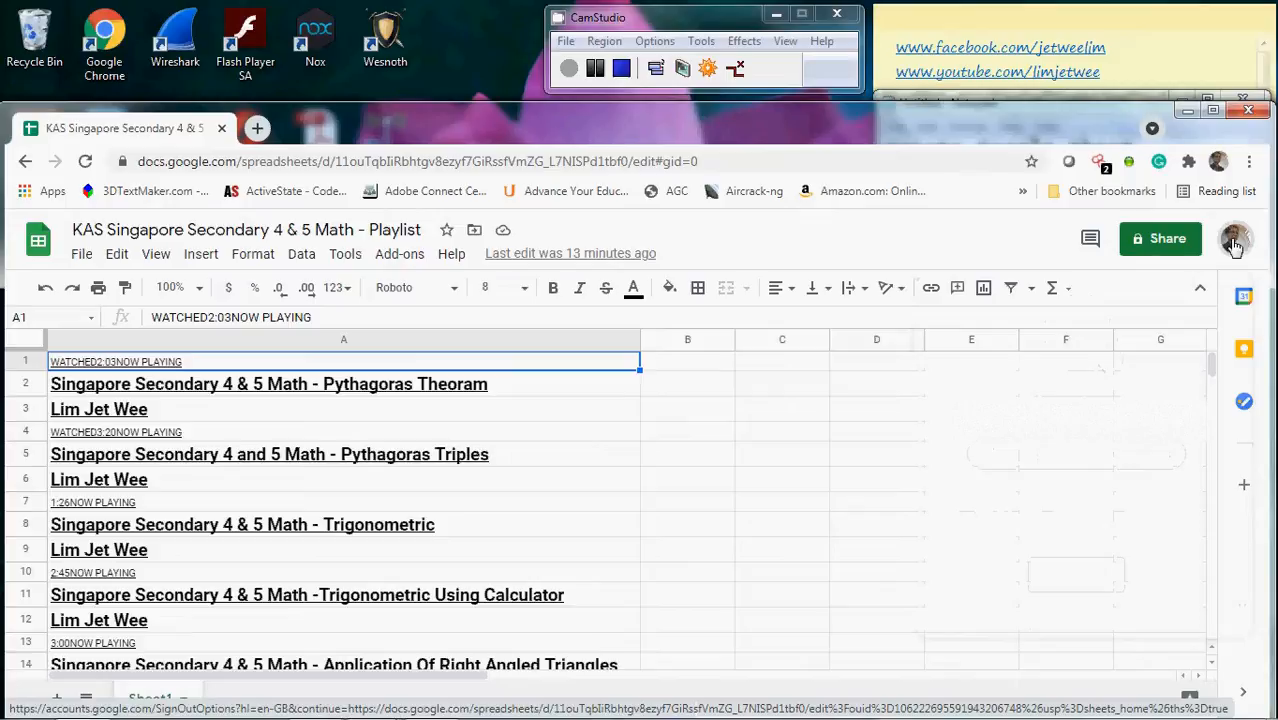
{"action": "mouse_move", "coordinate": [945, 495]}
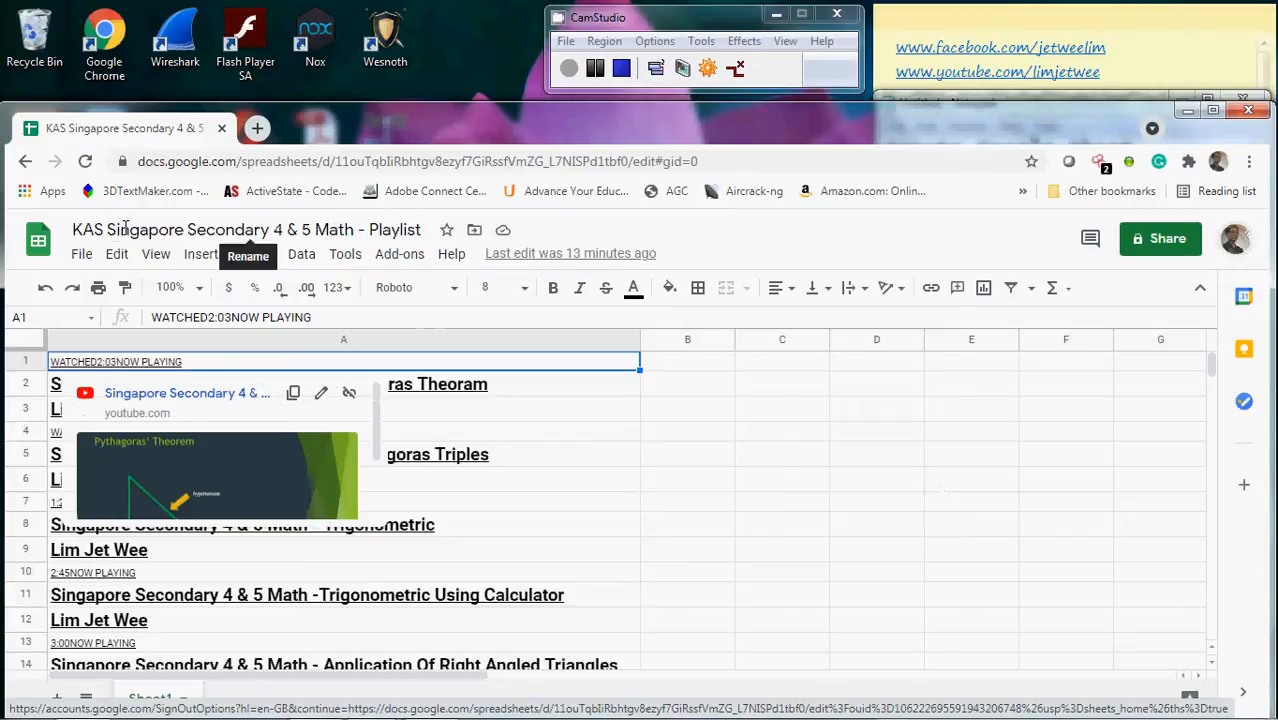
Copy the playlist spreadsheet's URL from Chrome's address bar
{"action": "left_click", "coordinate": [876, 454]}
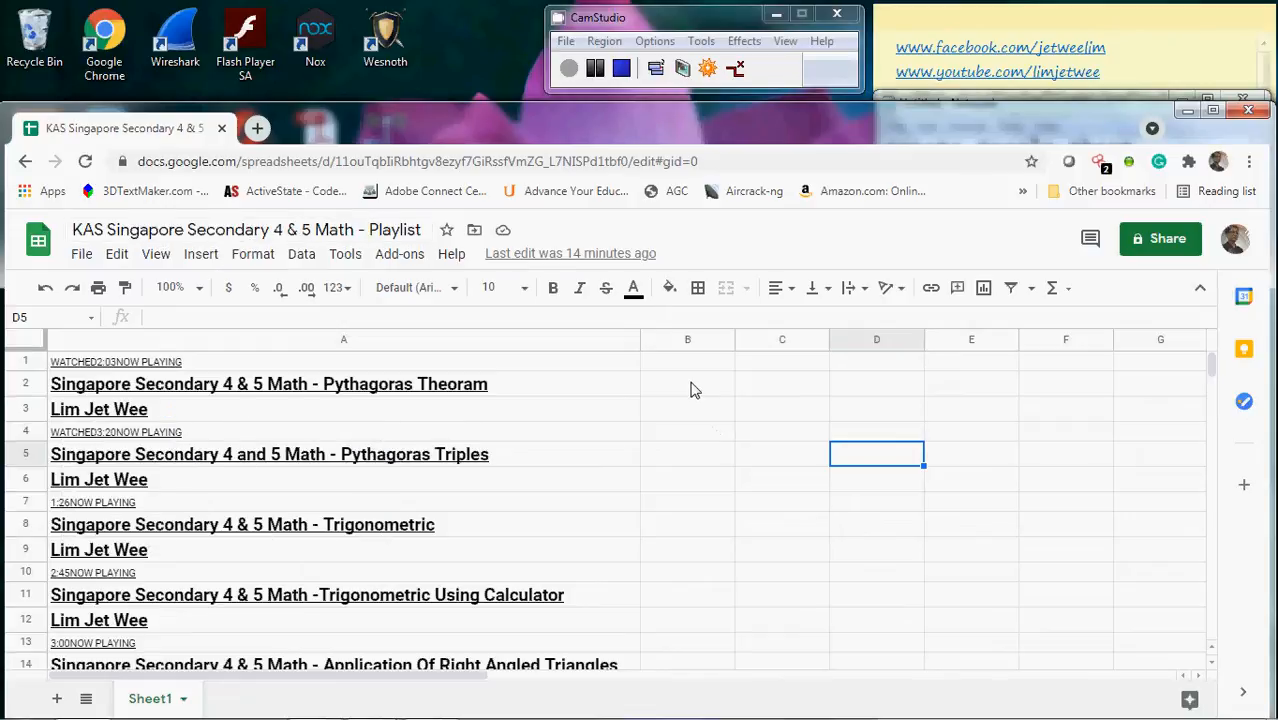
{"action": "left_click", "coordinate": [687, 384]}
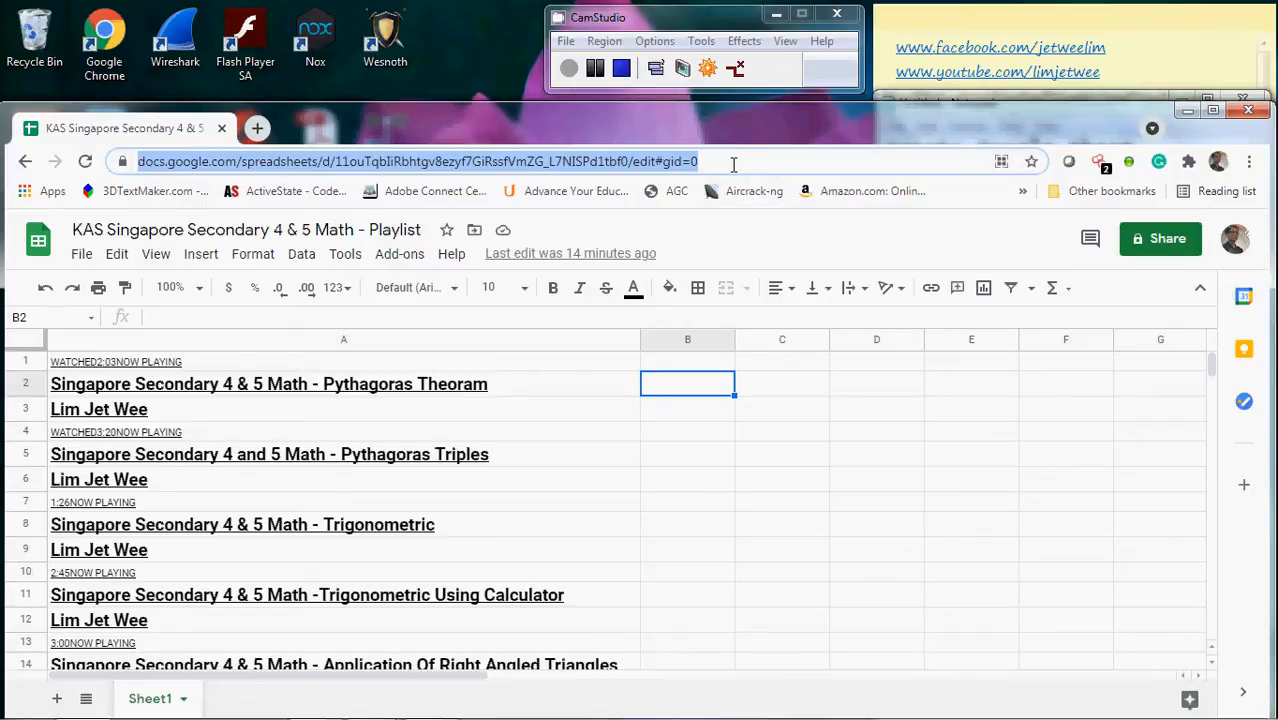
{"action": "mouse_move", "coordinate": [660, 174]}
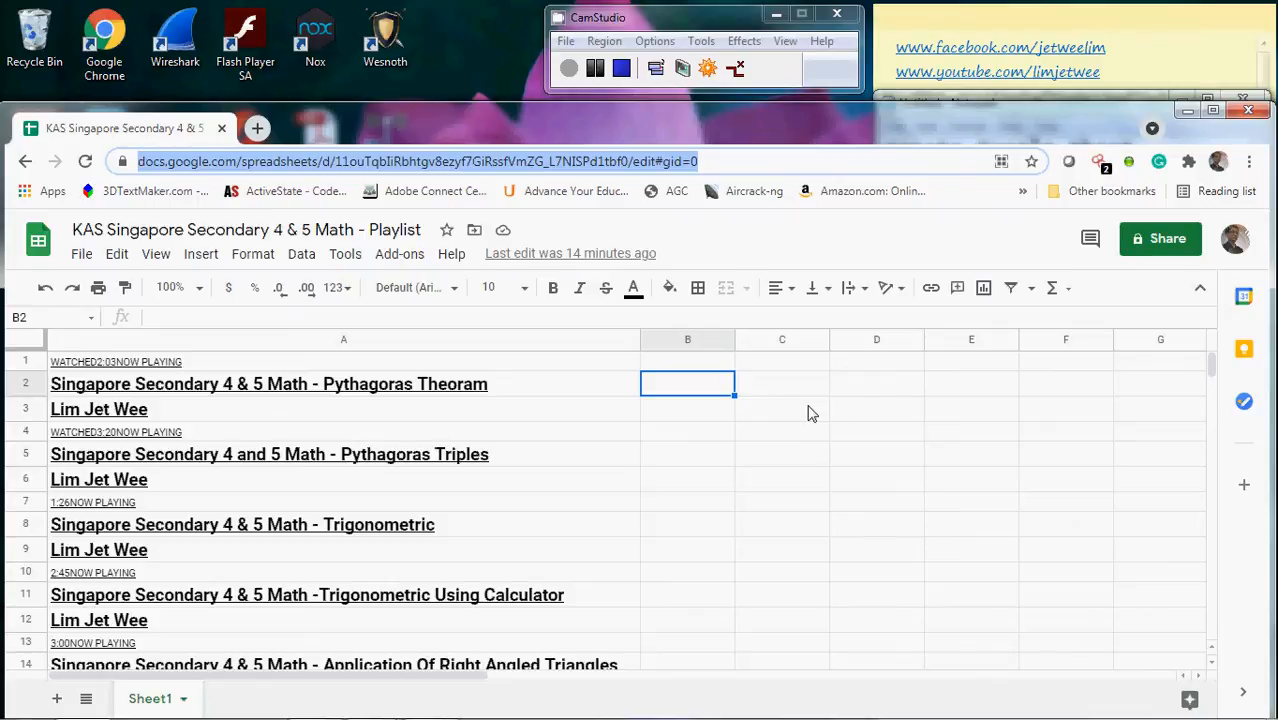
{"action": "mouse_move", "coordinate": [1246, 141]}
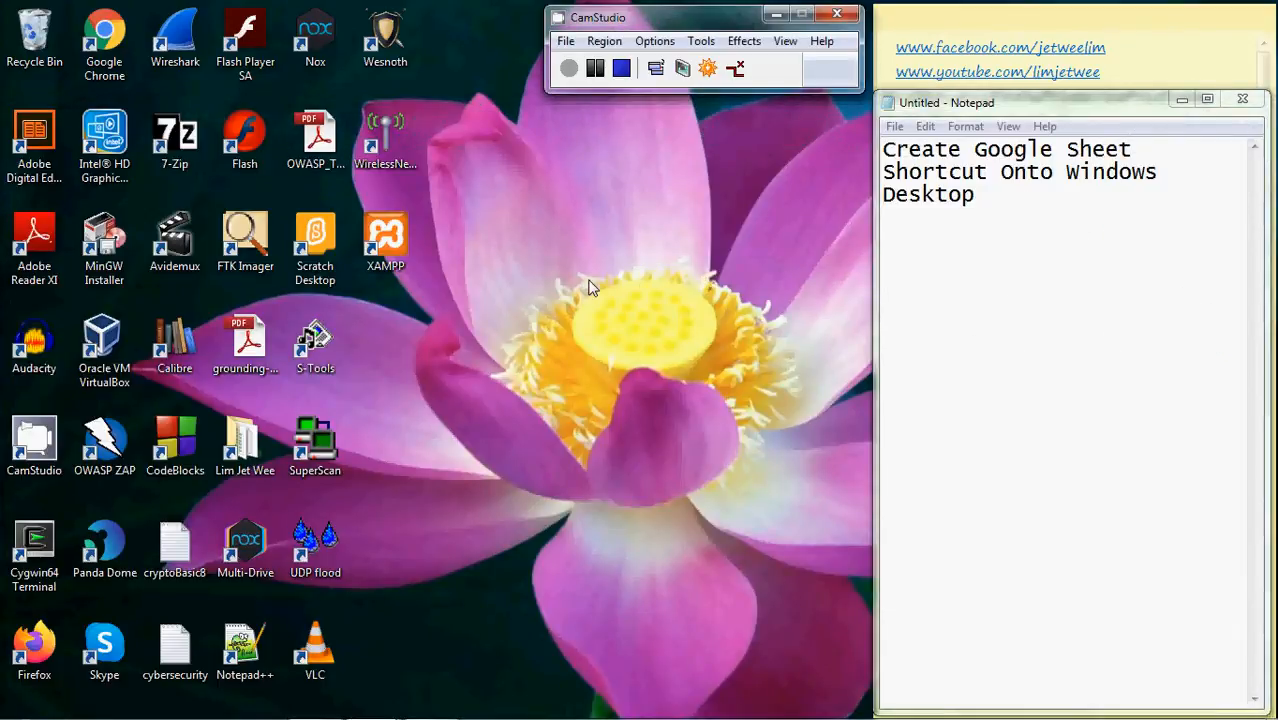
{"action": "mouse_move", "coordinate": [437, 330]}
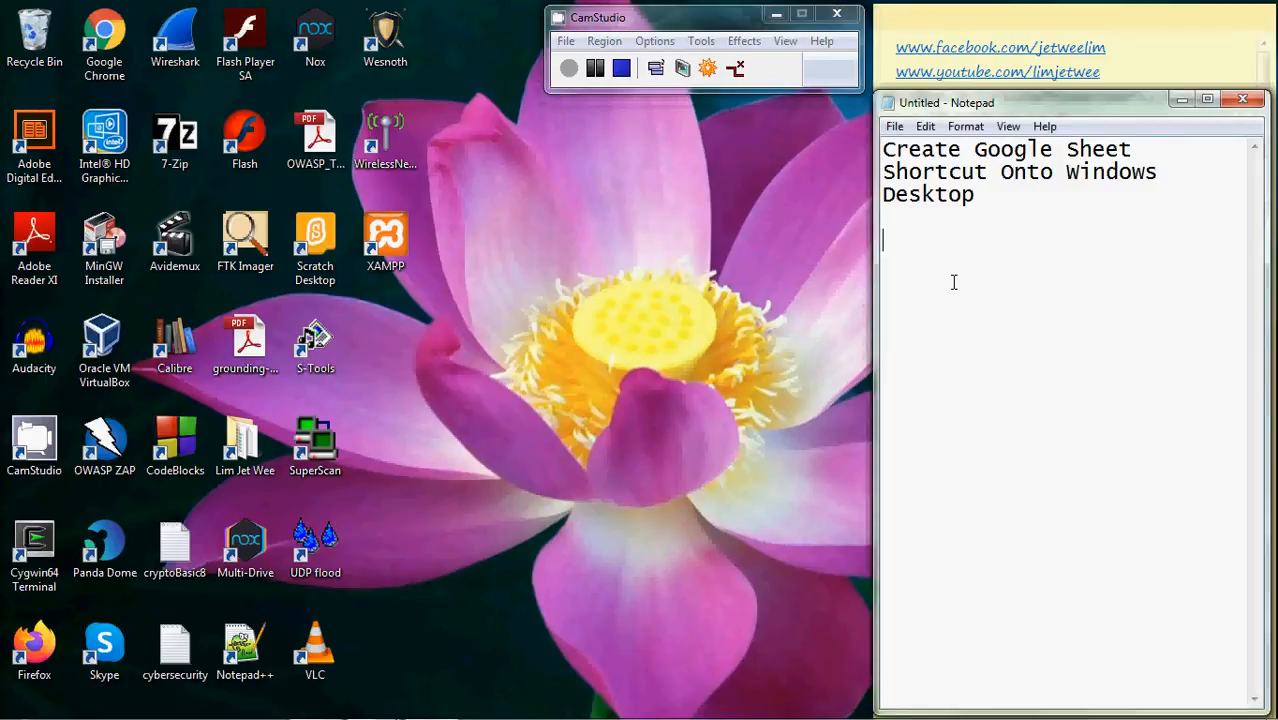
Paste the docs.google.com spreadsheet URL into Notepad beneath the shortcut note
{"action": "type", "text": "https://docs.google.com/spreadsheets/d/1louTqbIiRbhtgv8ezyf7GiRssfVmZG_L7NISPd1tbf0/edit#gid=0"}
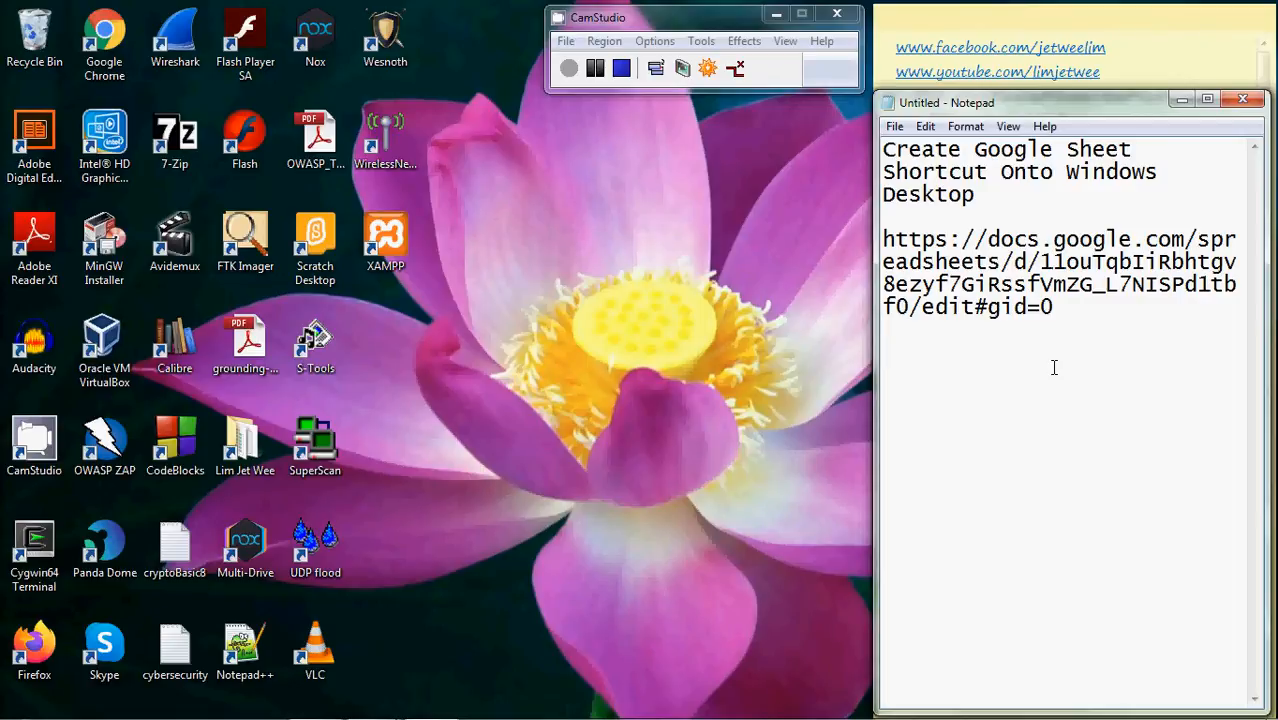
{"action": "mouse_move", "coordinate": [562, 365]}
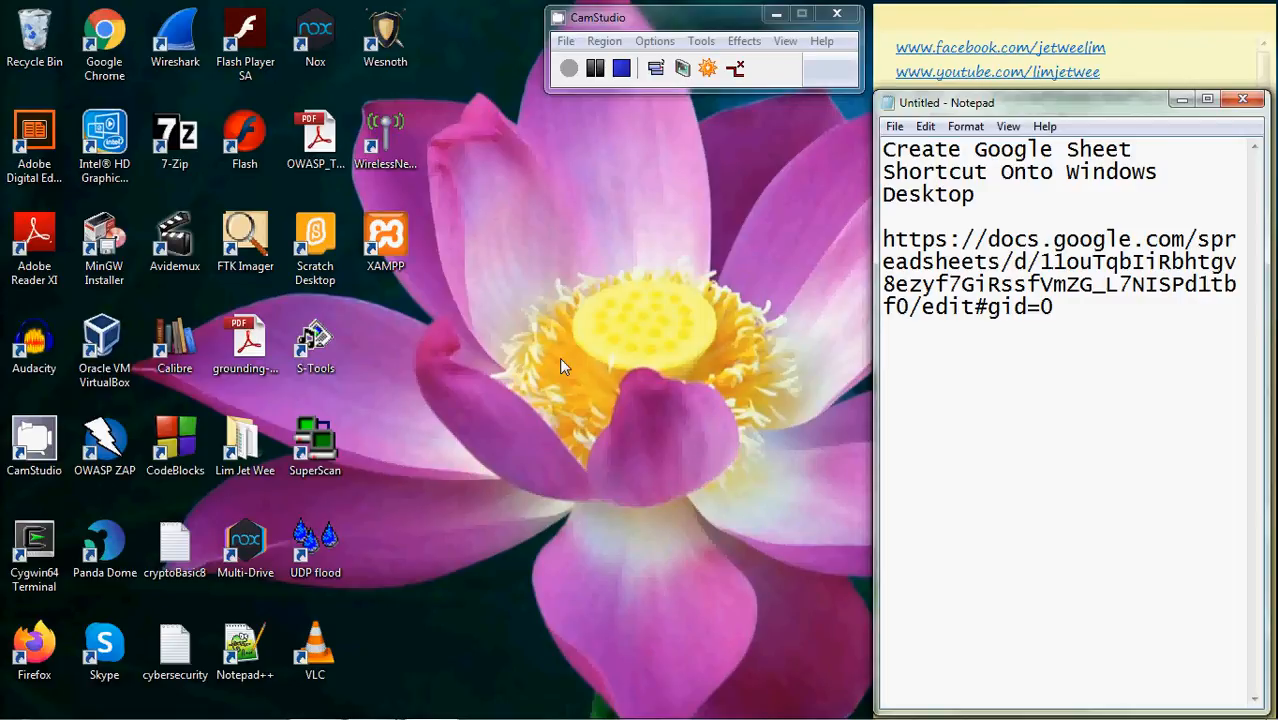
{"action": "mouse_move", "coordinate": [450, 340]}
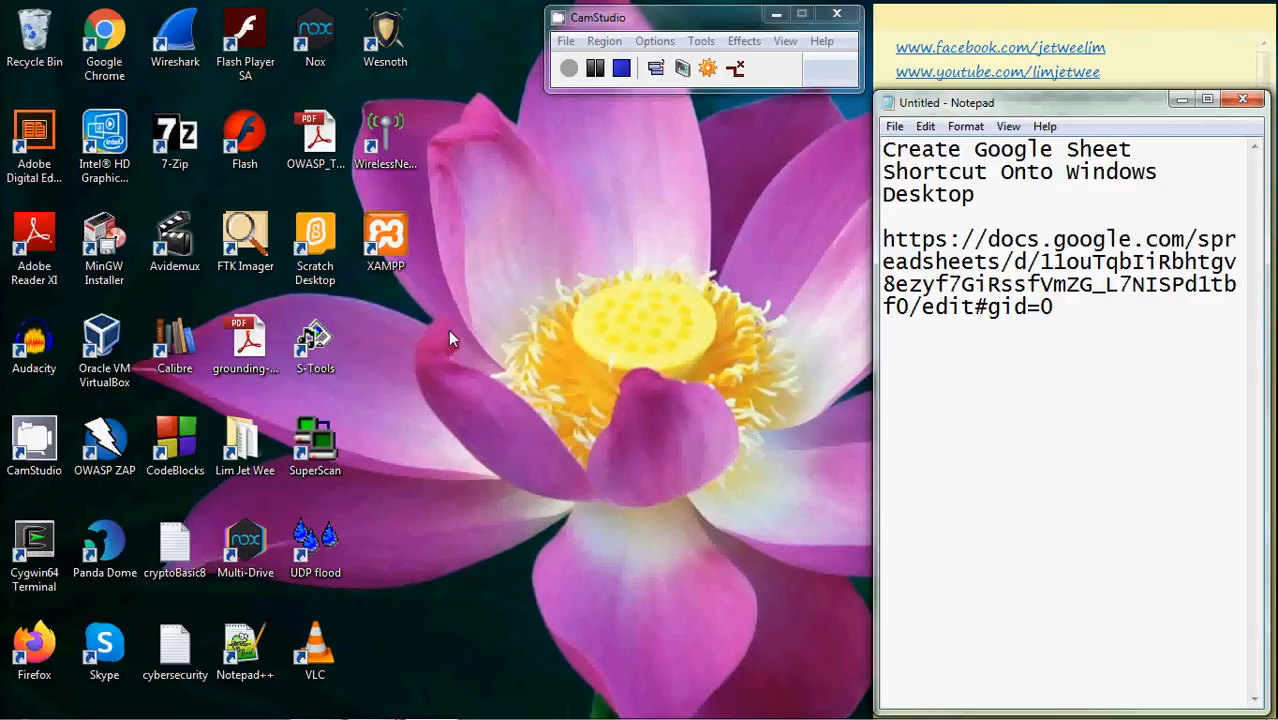
{"action": "mouse_move", "coordinate": [519, 328]}
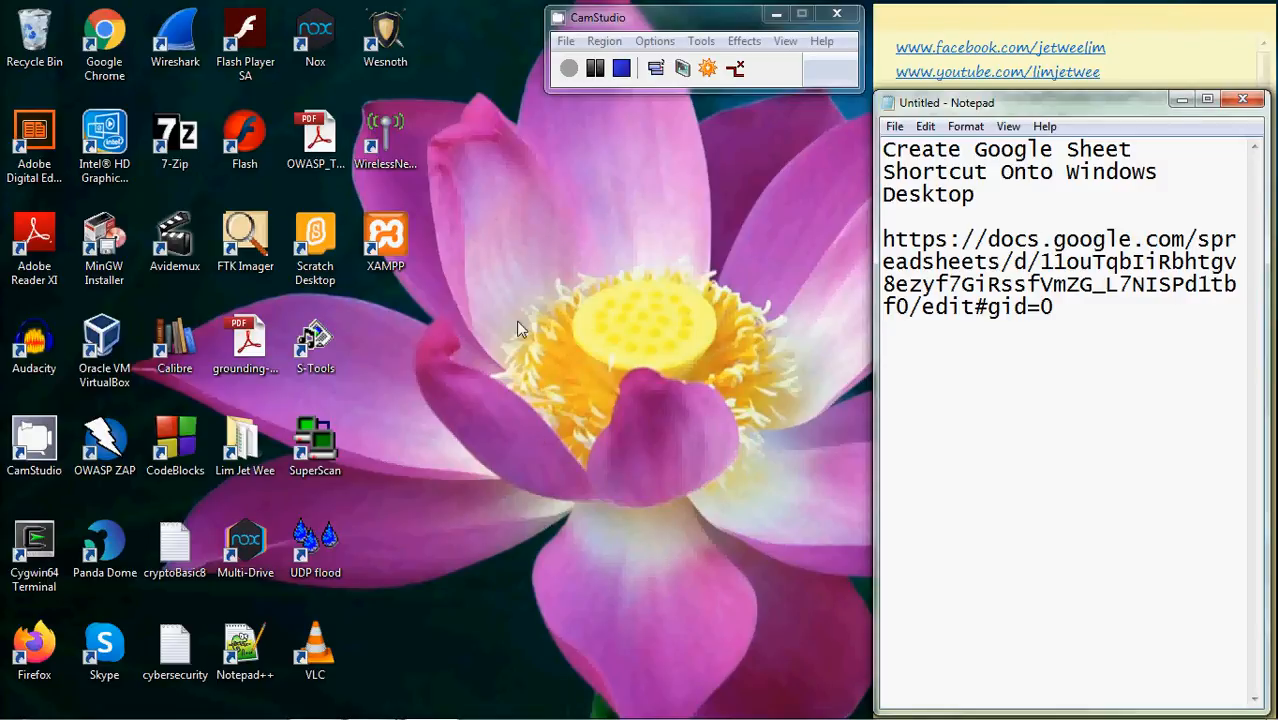
{"action": "mouse_move", "coordinate": [485, 312]}
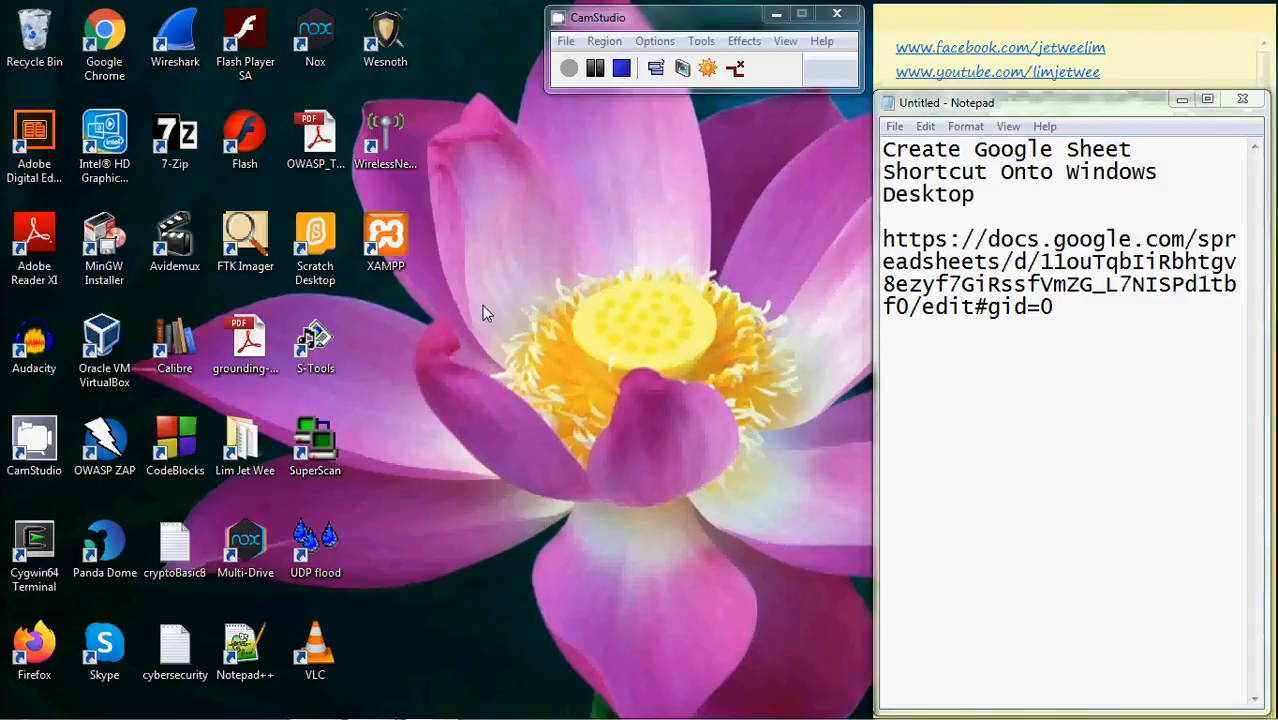
Launch the Create Shortcut wizard from the desktop's New menu
{"action": "right_click", "coordinate": [483, 312]}
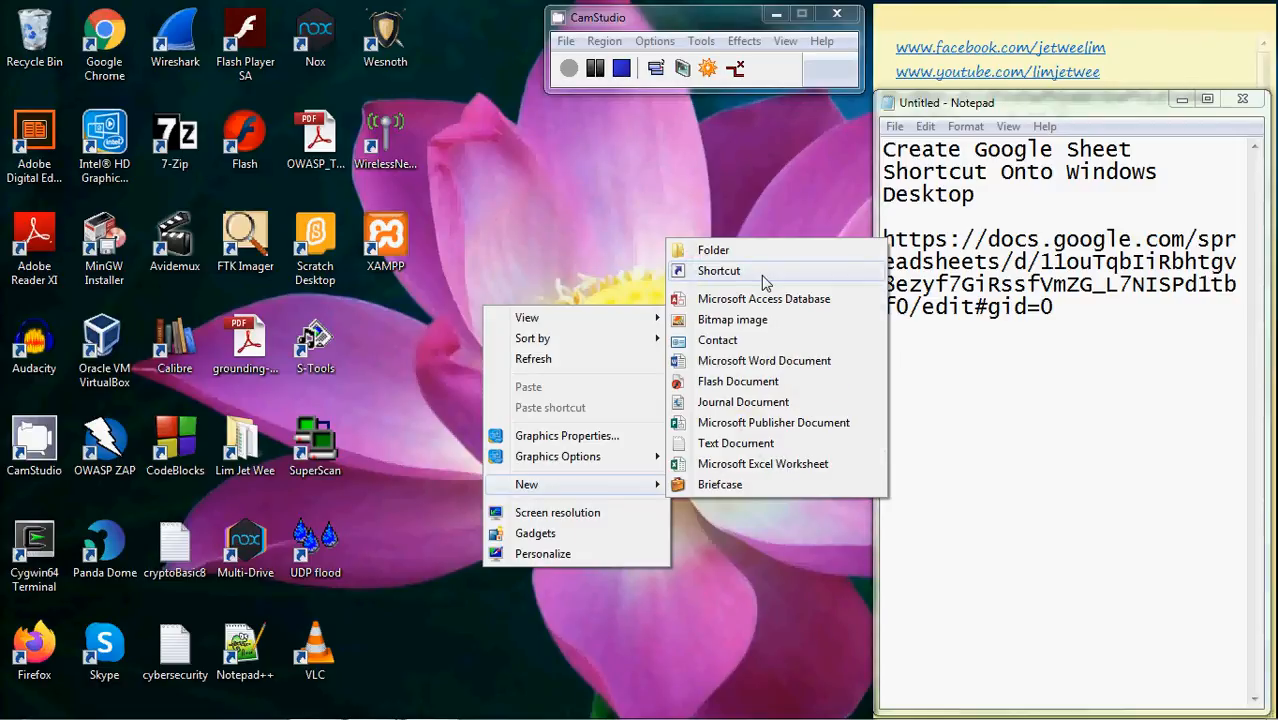
{"action": "left_click", "coordinate": [760, 282]}
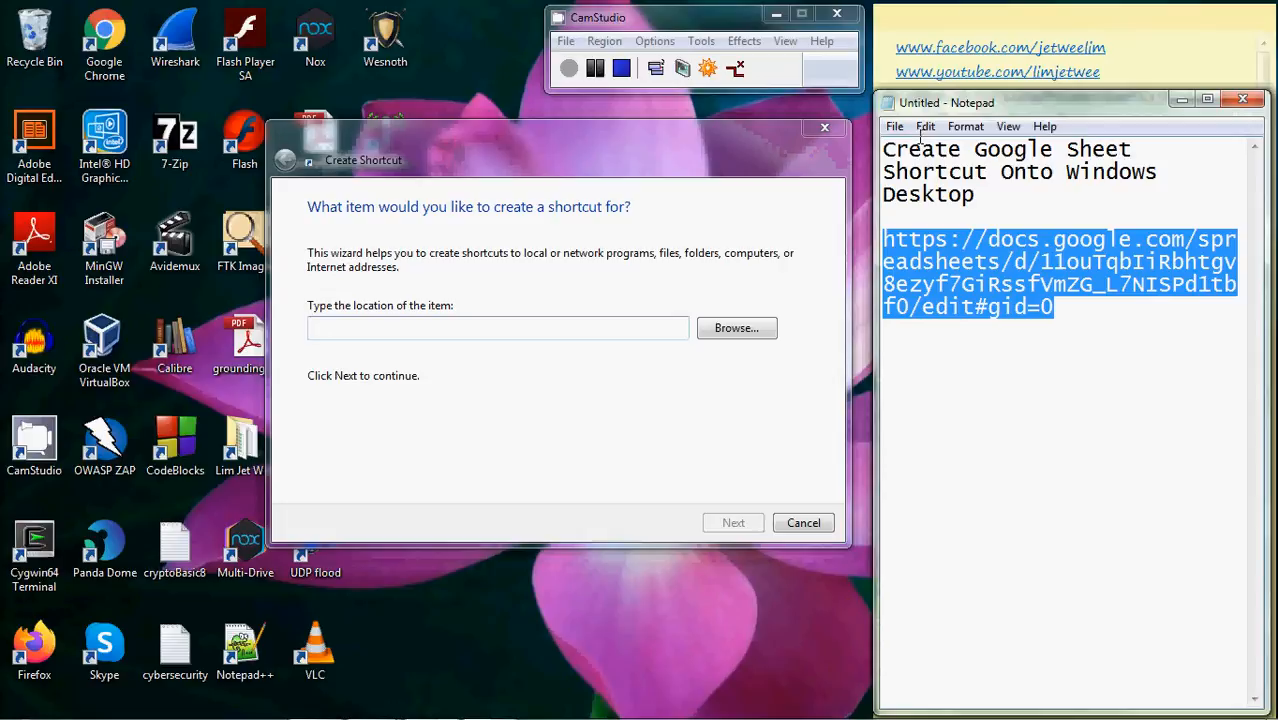
Enter the copied spreadsheet URL as the shortcut location and advance to naming
{"action": "right_click", "coordinate": [950, 196]}
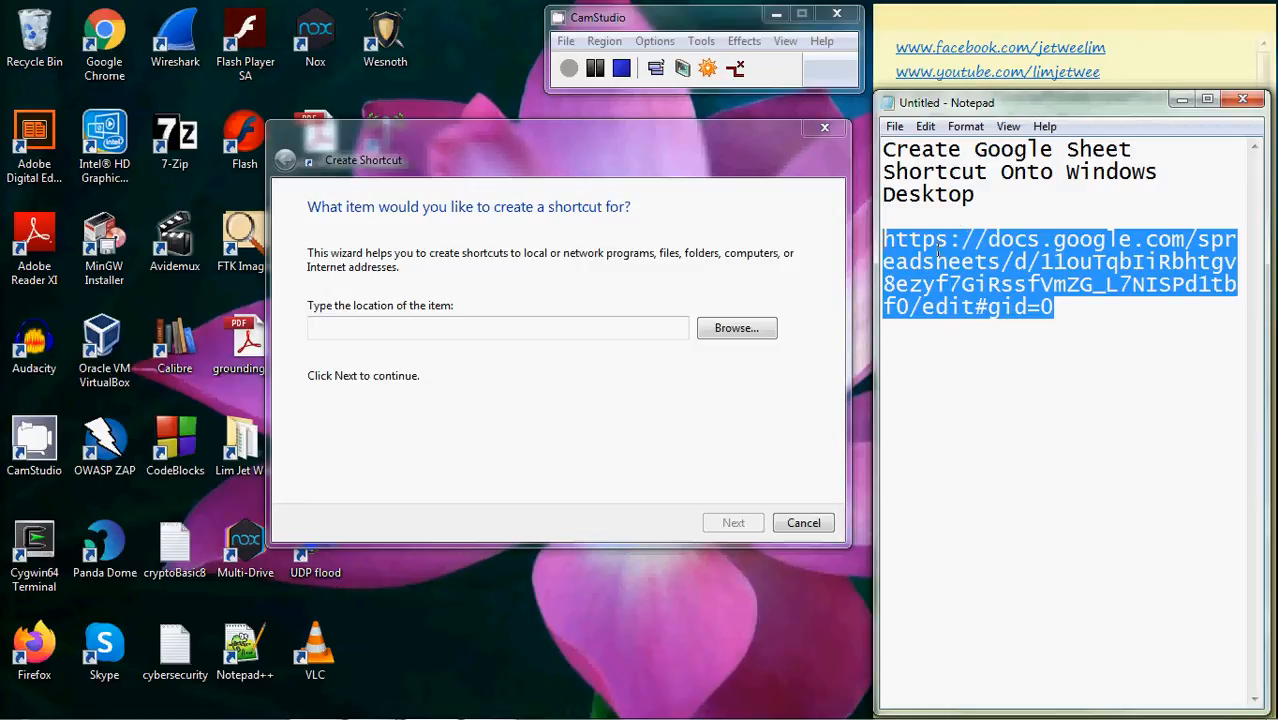
{"action": "right_click", "coordinate": [400, 328]}
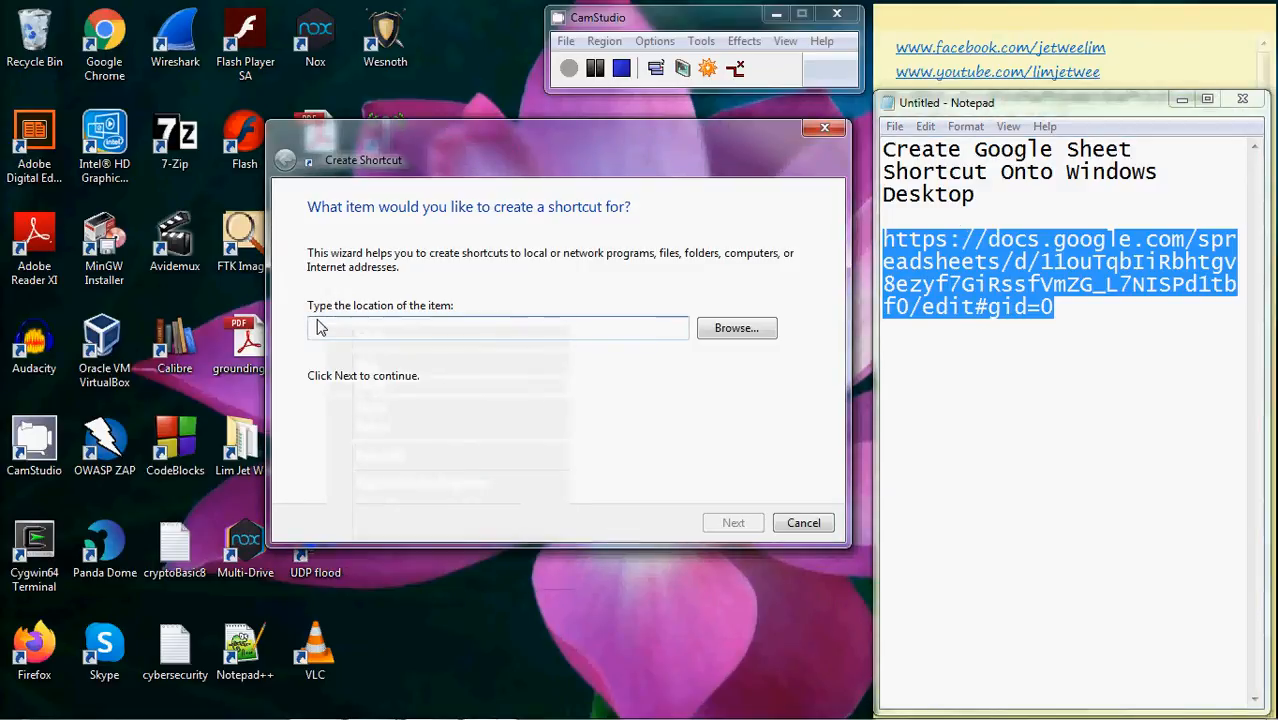
{"action": "type", "text": "https://docs.google.com/spreadsheets/d/1louTqbIiRbhtgv8ezyf7GiRssfvmZG_L7NISPd1tbf0/edit#gid=0"}
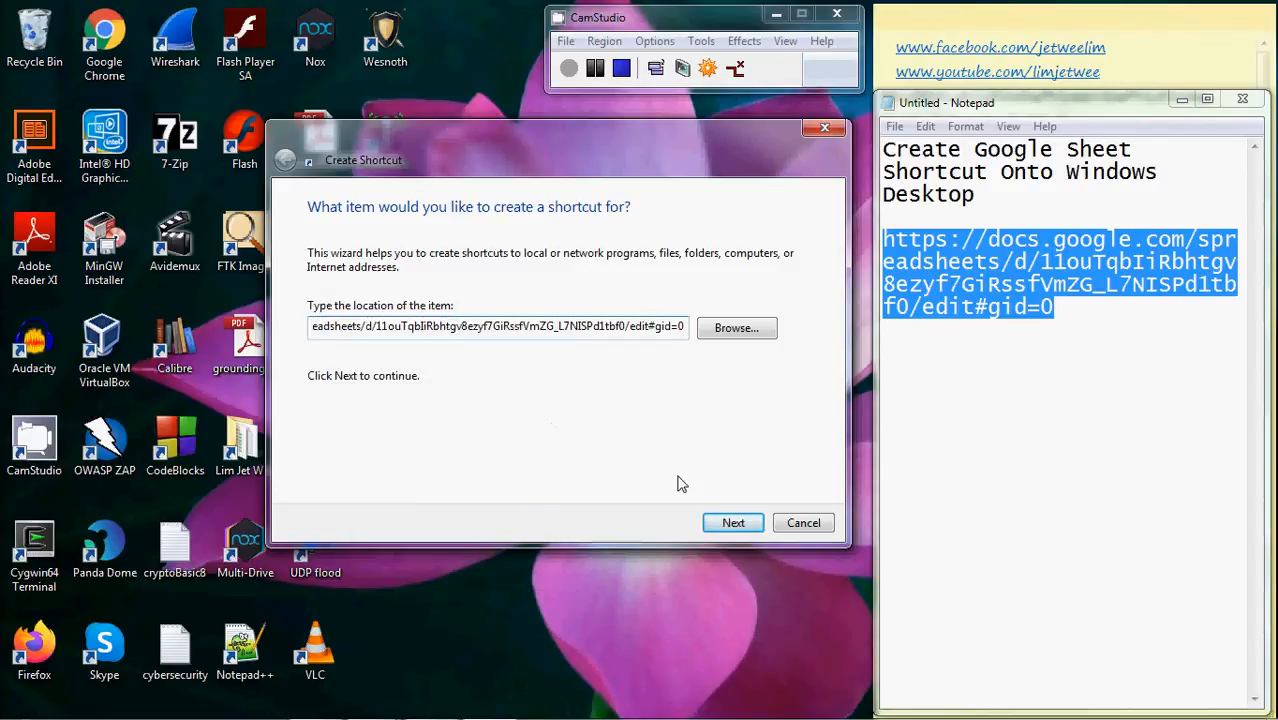
{"action": "left_click", "coordinate": [733, 522]}
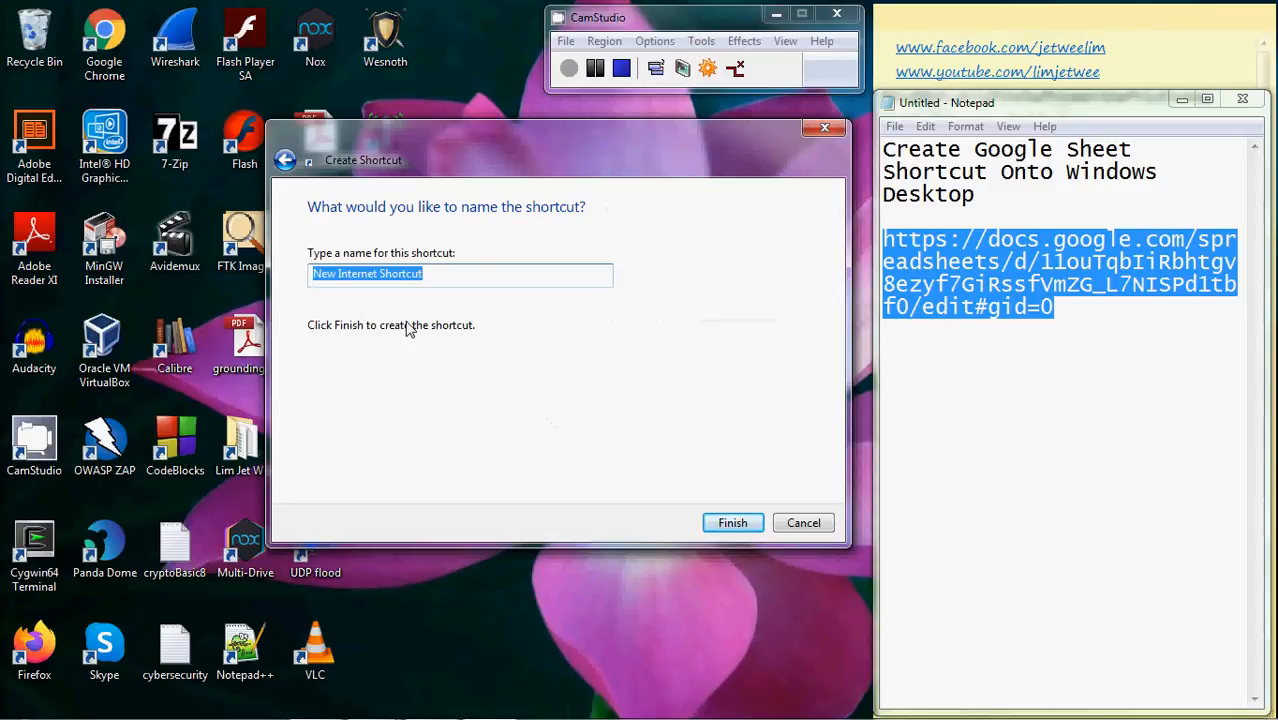
{"action": "mouse_move", "coordinate": [529, 372]}
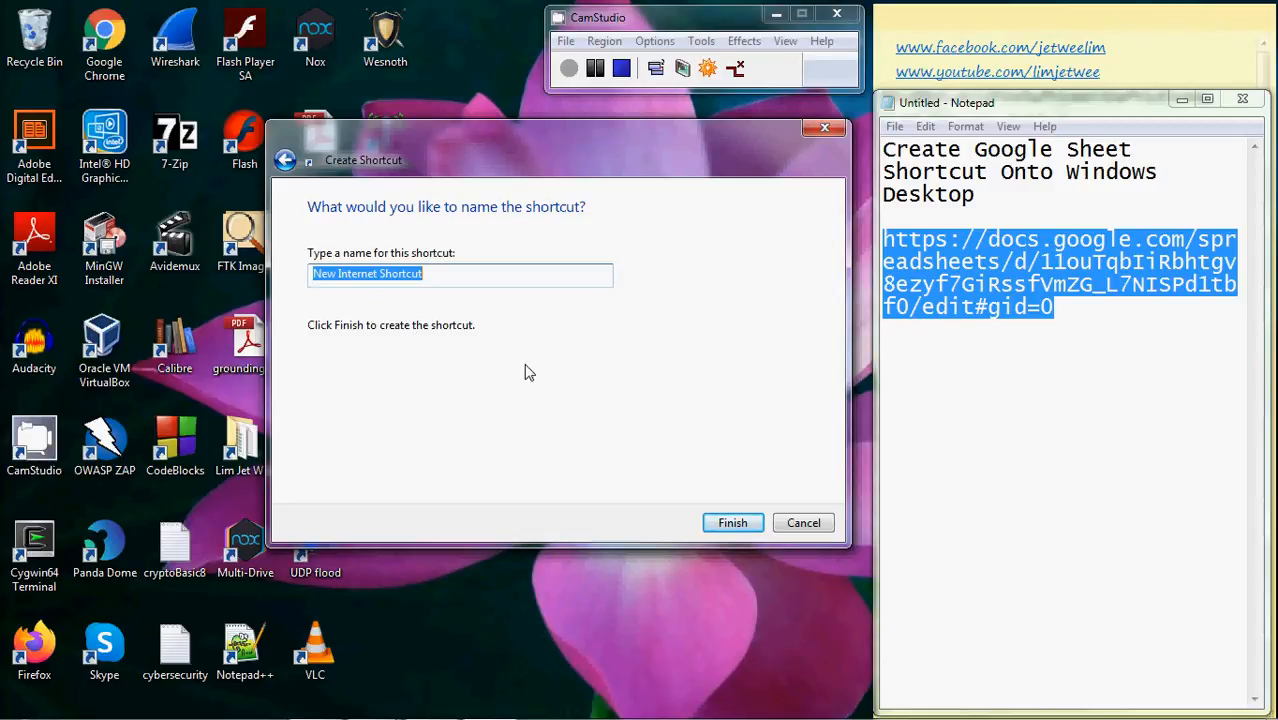
Name the shortcut 'Google Sheet Test' and finish the wizard
{"action": "type", "text": "Google"}
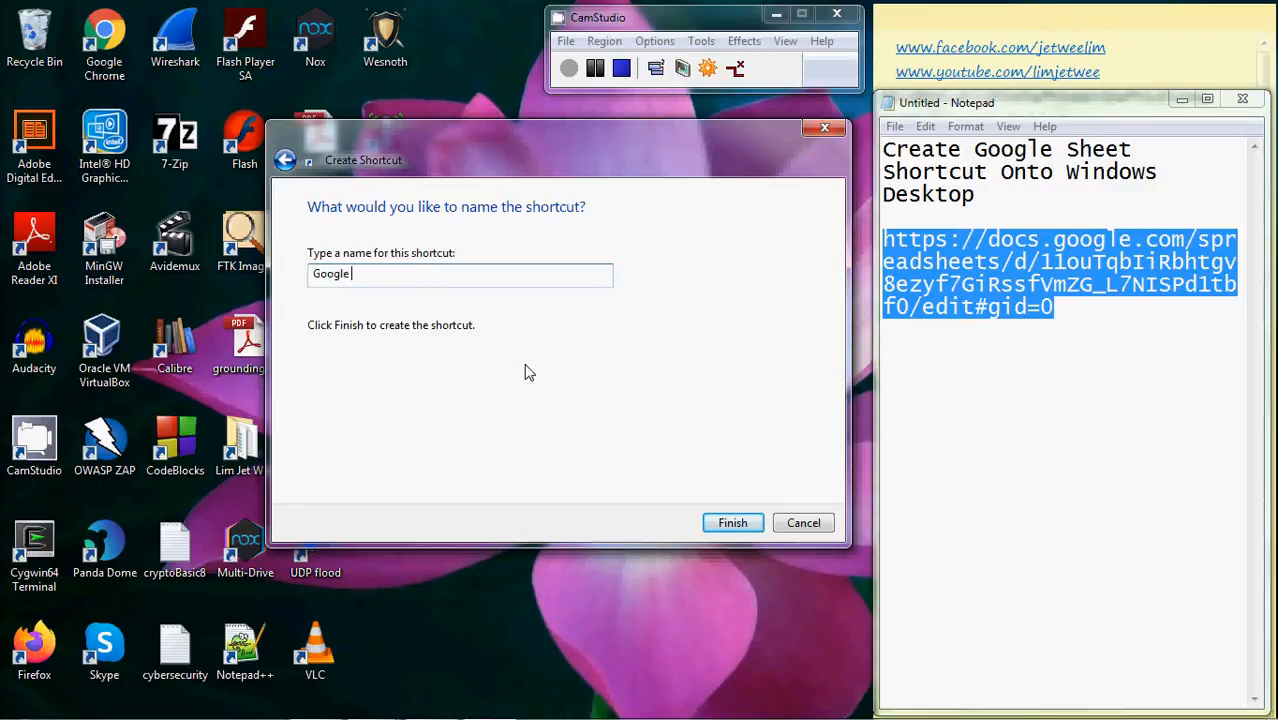
{"action": "type", "text": "Sheet"}
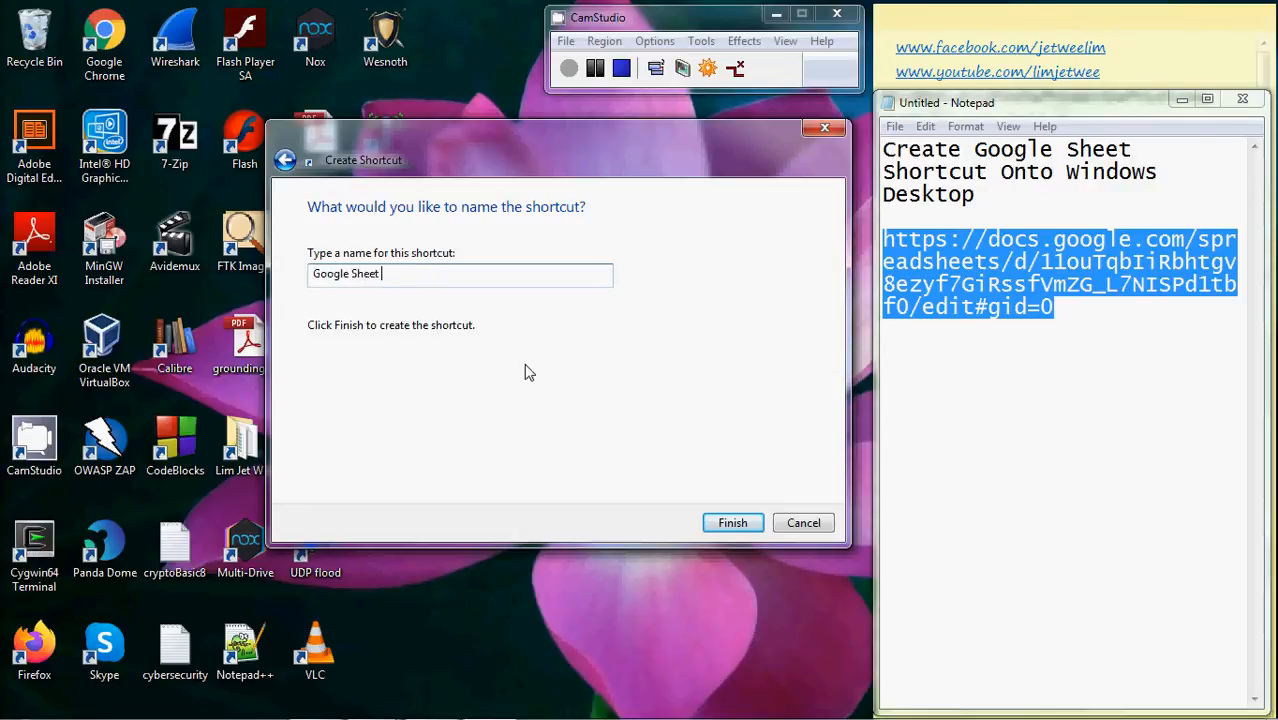
{"action": "type", "text": "Test"}
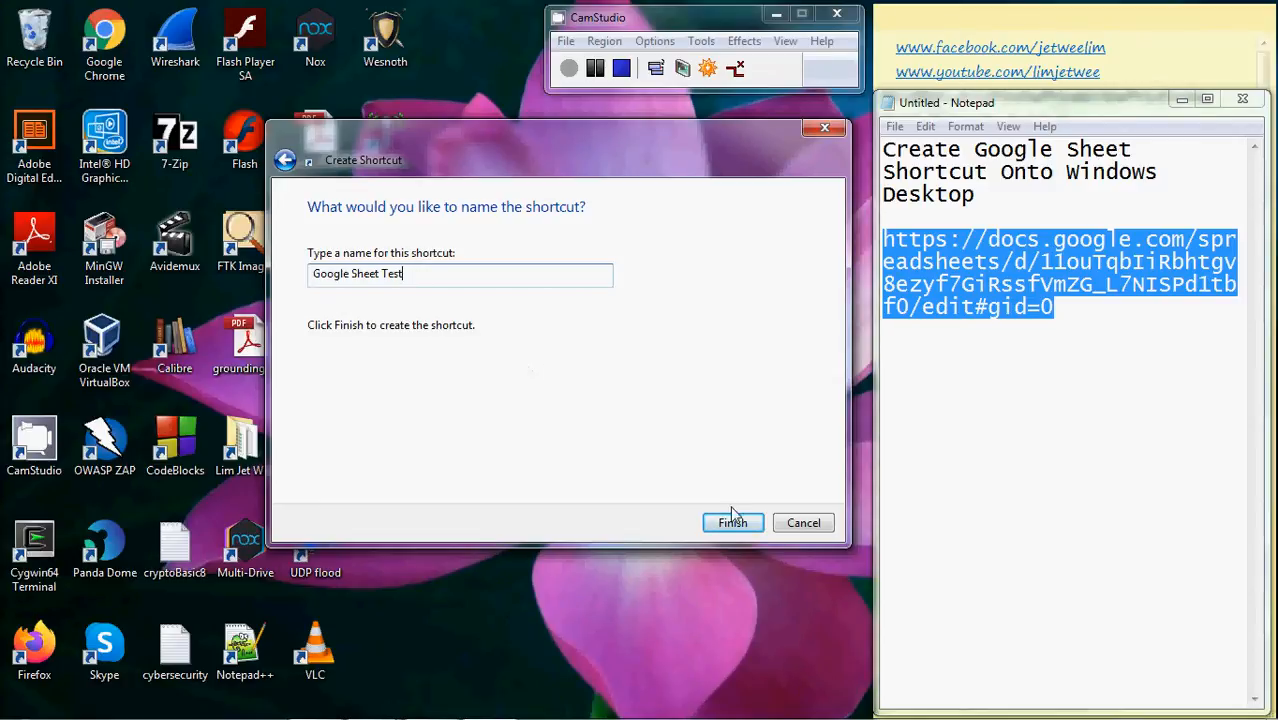
{"action": "left_click", "coordinate": [732, 522]}
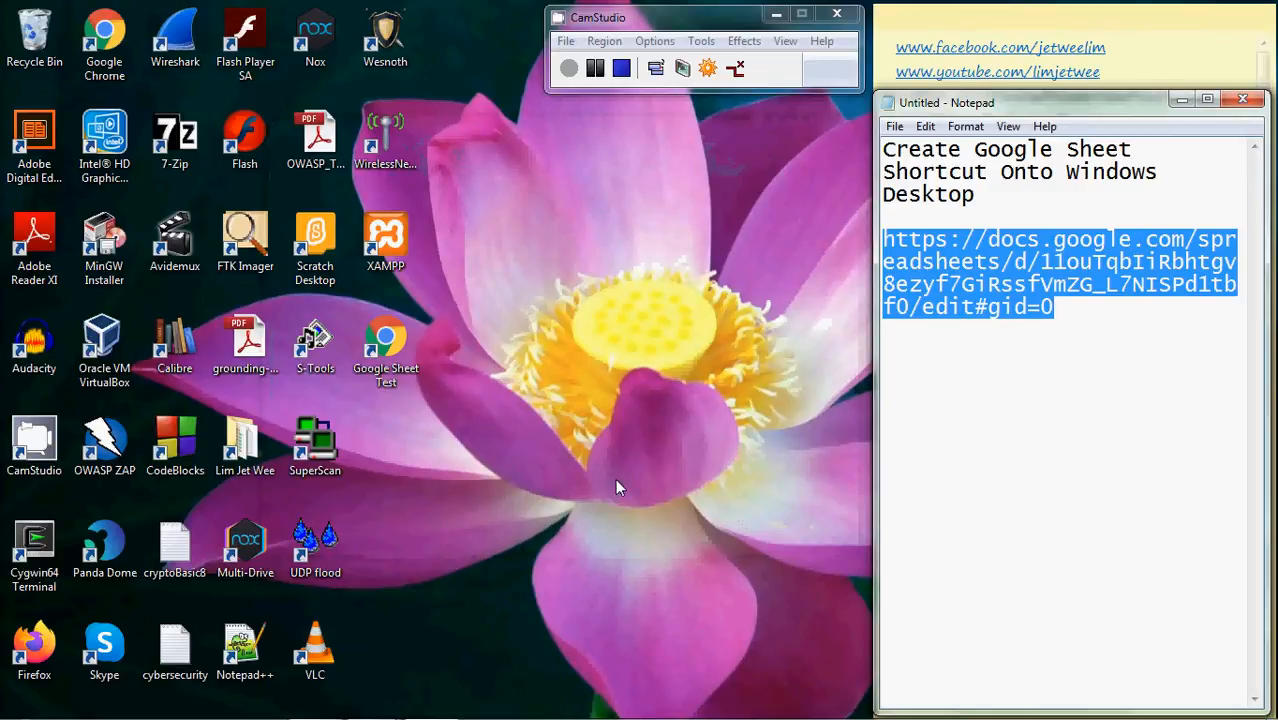
{"action": "left_click", "coordinate": [385, 345]}
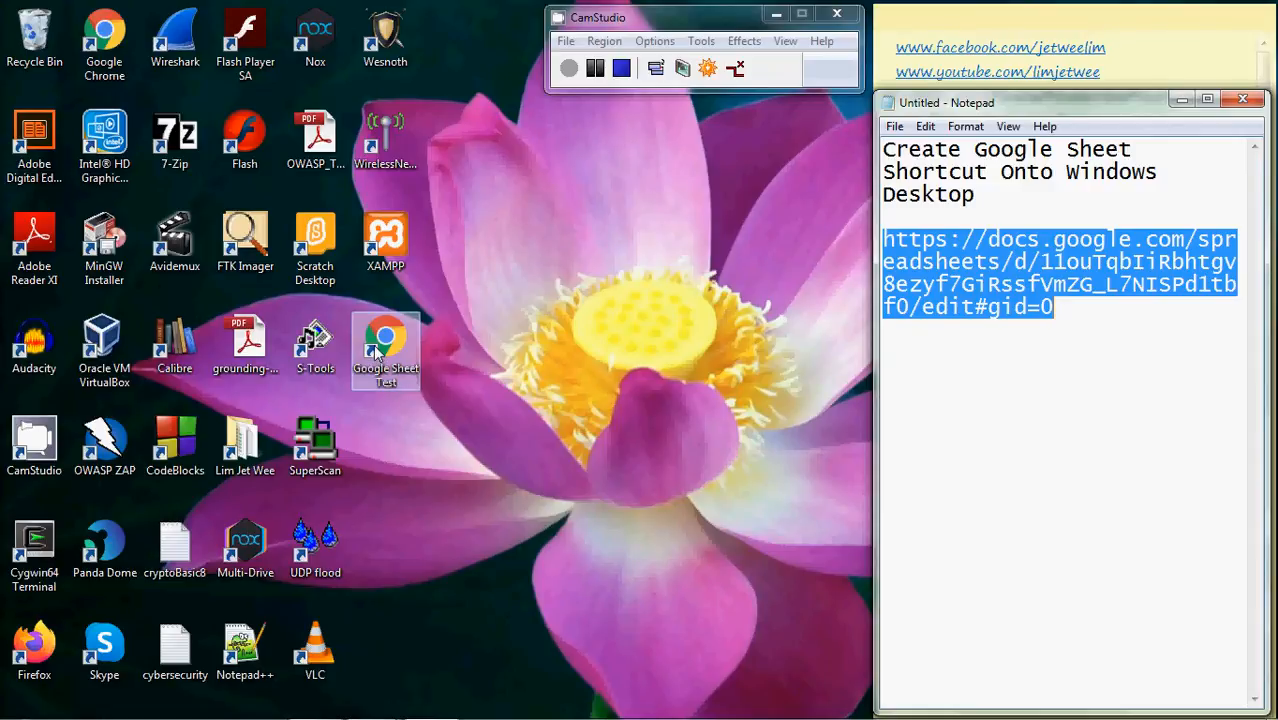
{"action": "mouse_move", "coordinate": [398, 357]}
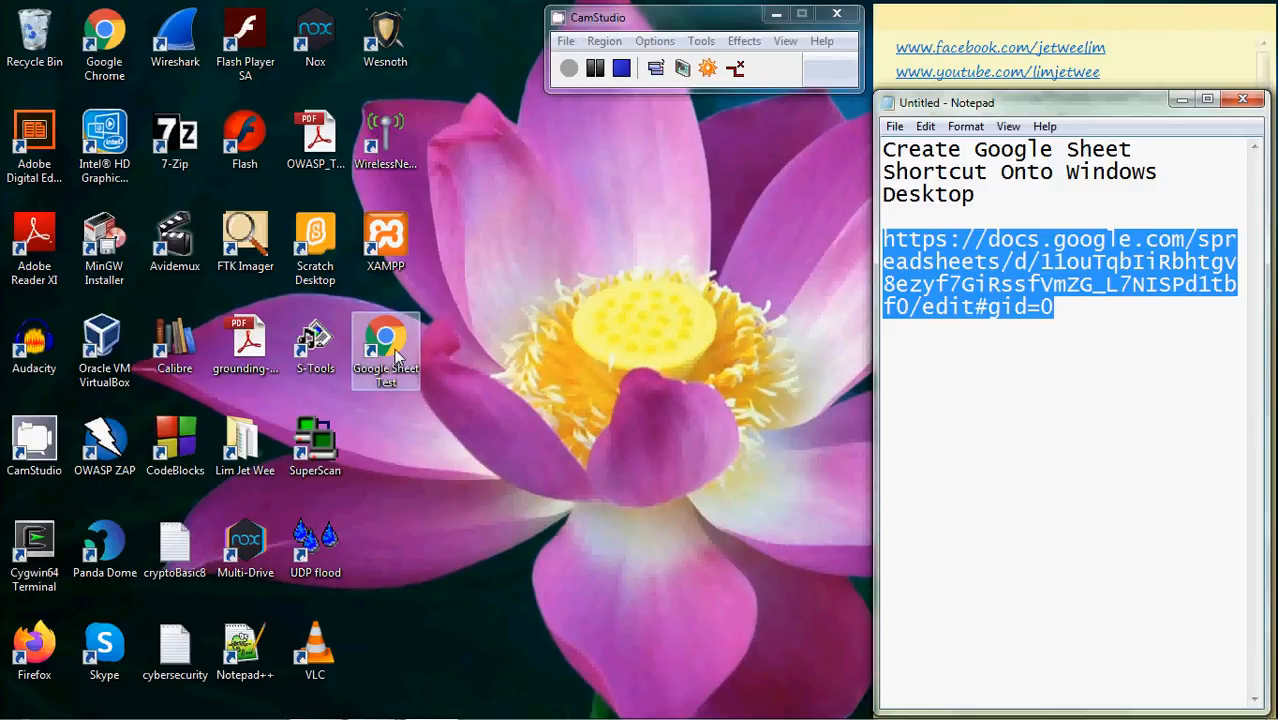
{"action": "mouse_move", "coordinate": [477, 365]}
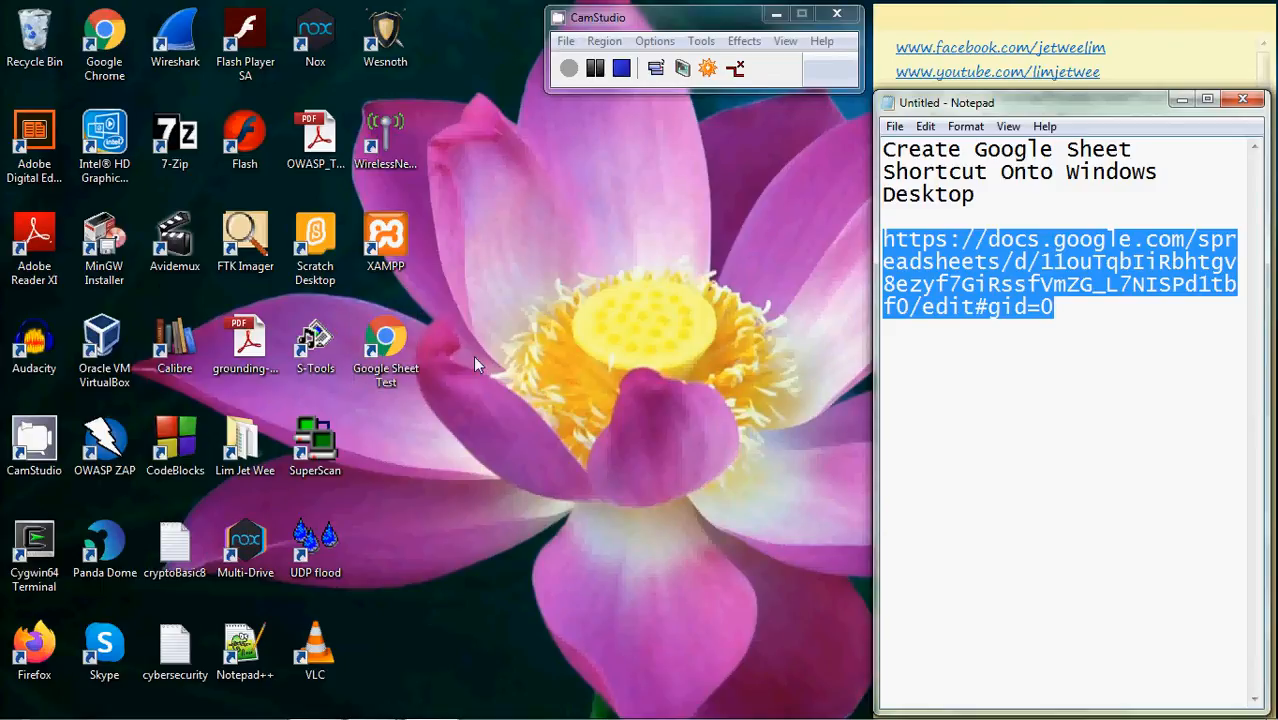
{"action": "left_click", "coordinate": [385, 345]}
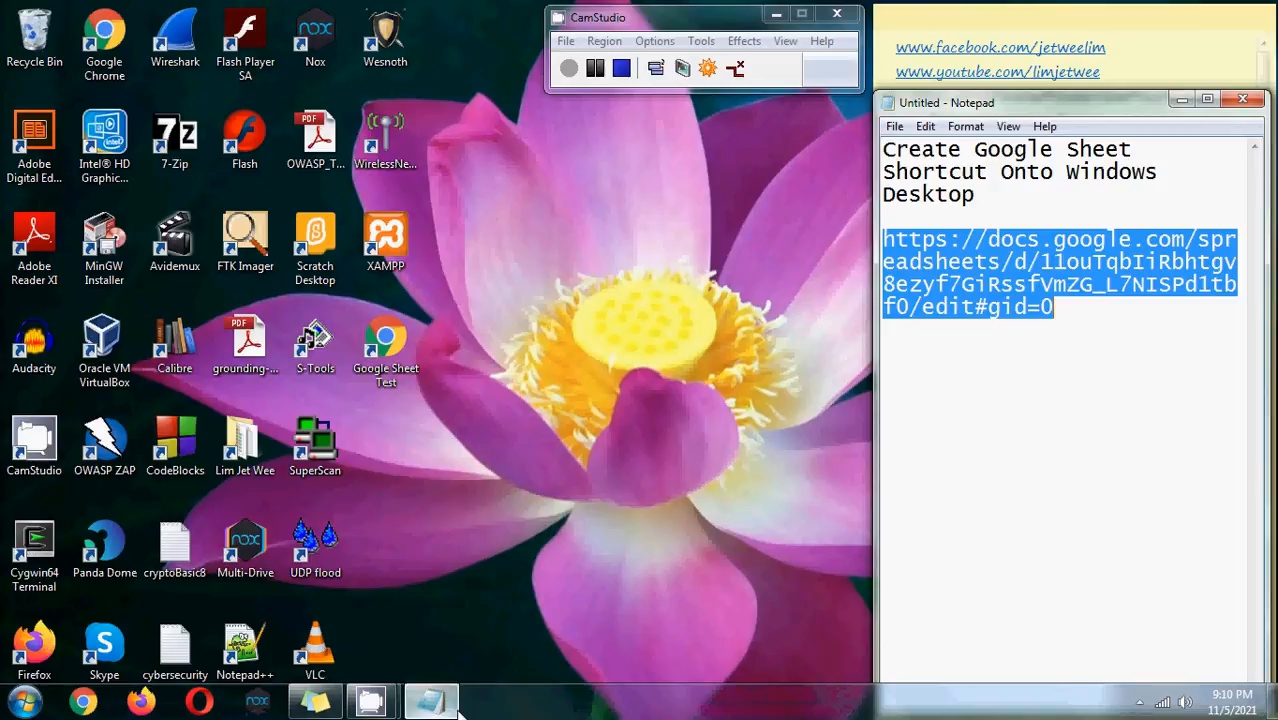
{"action": "mouse_move", "coordinate": [372, 700]}
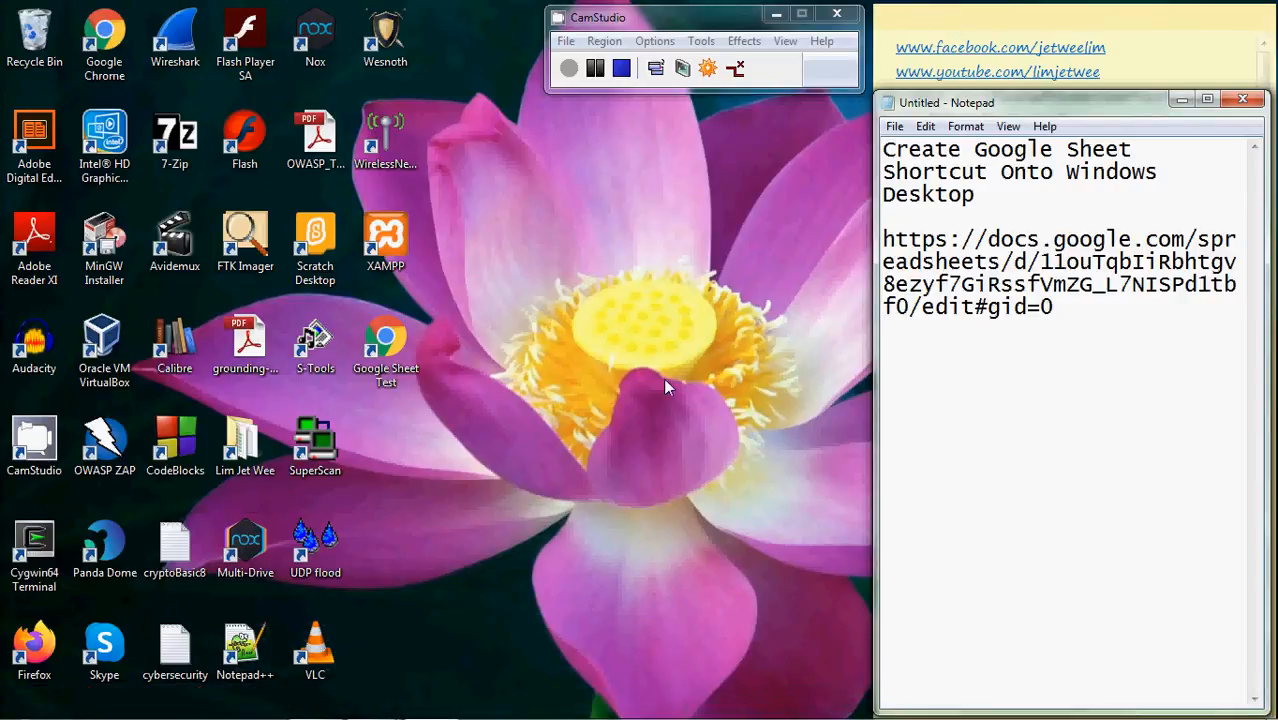
{"action": "left_click", "coordinate": [385, 345]}
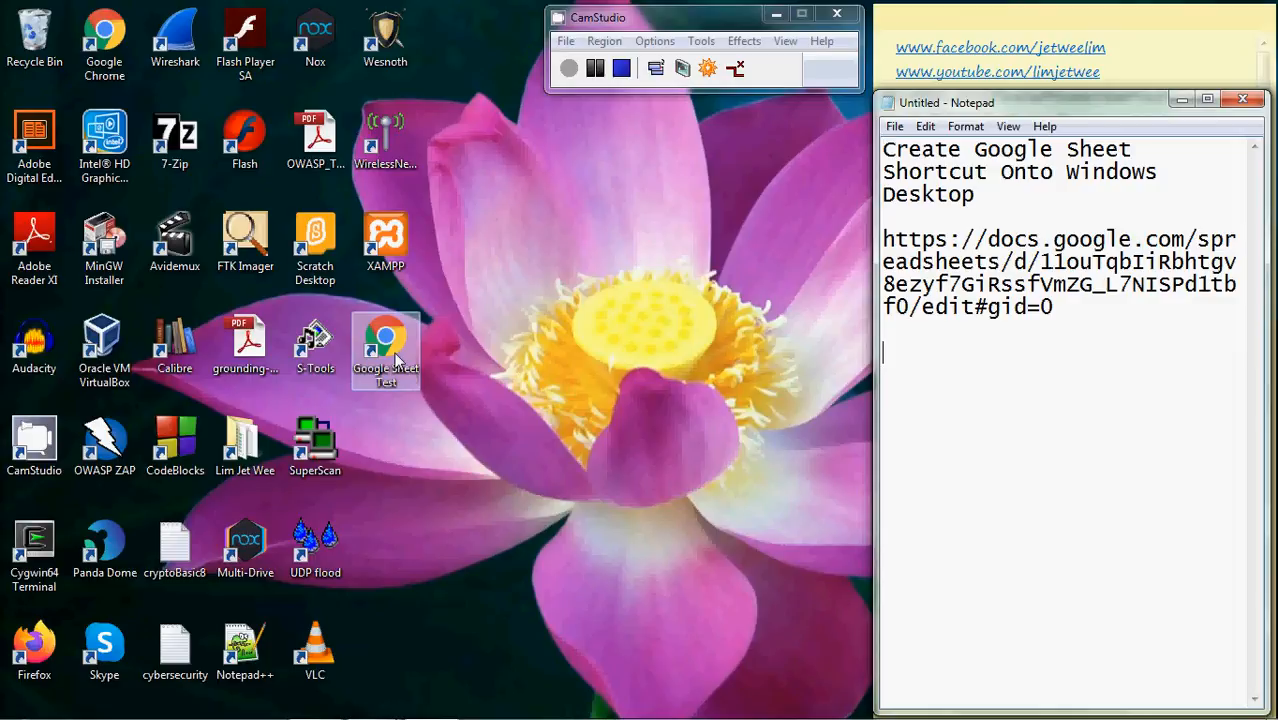
Double-click the Google Sheet Test icon to open the KAS math playlist in Chrome
{"action": "double_click", "coordinate": [385, 350]}
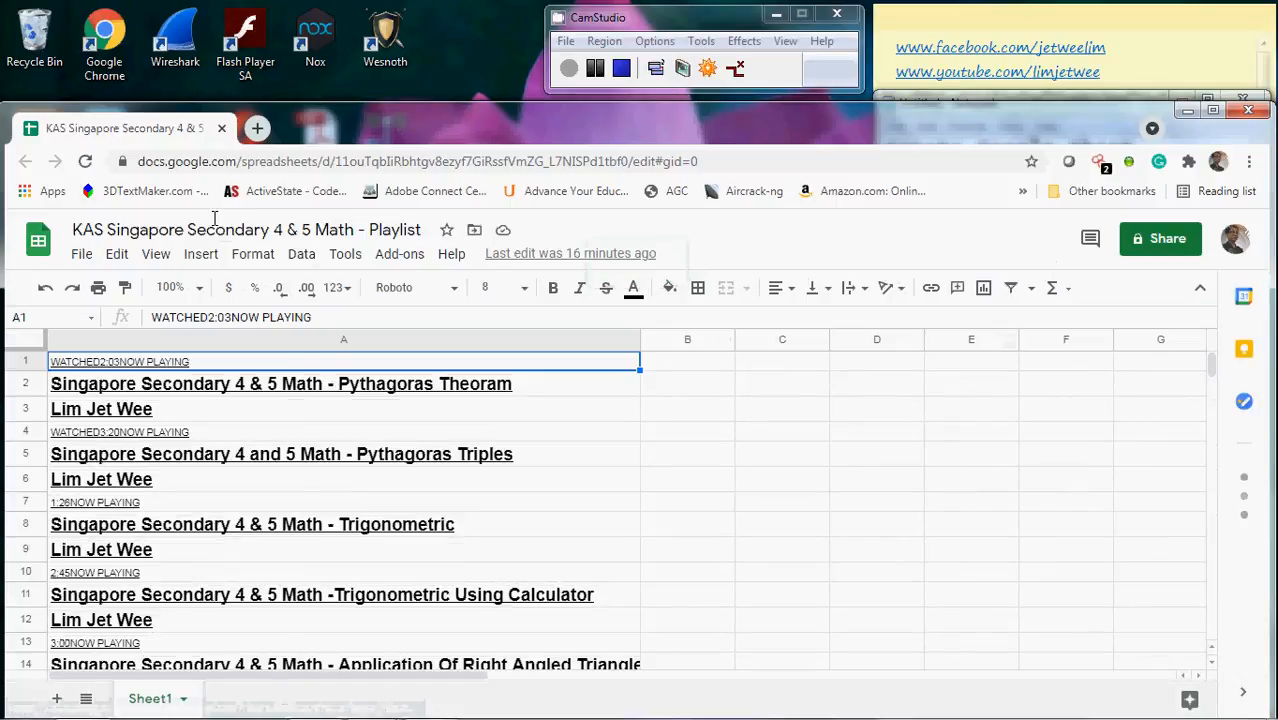
{"action": "mouse_move", "coordinate": [246, 230]}
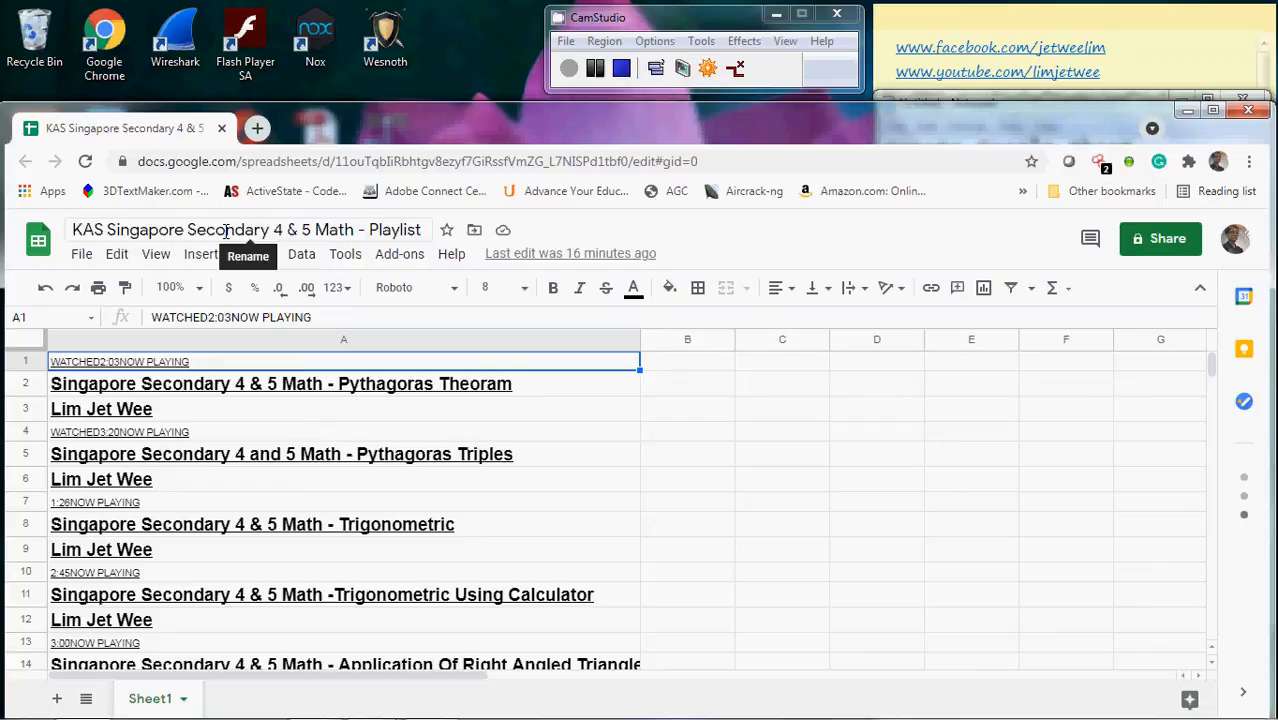